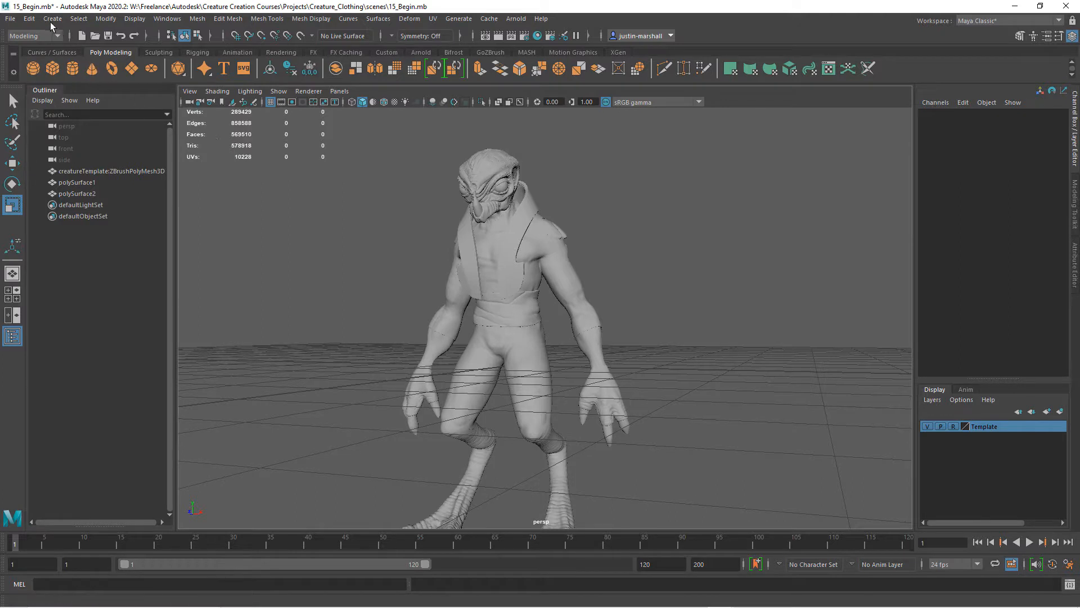
Add a polygon cylinder, raise it to the waist, and set Height 0.2, Radius 0.5
click(52, 19)
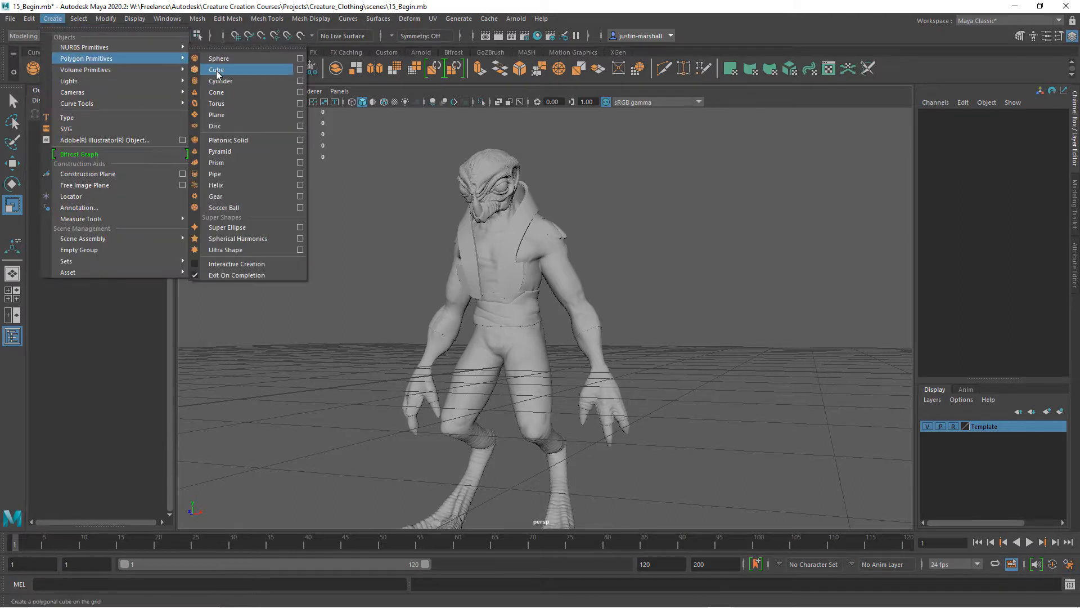
click(220, 80)
text(0.3)
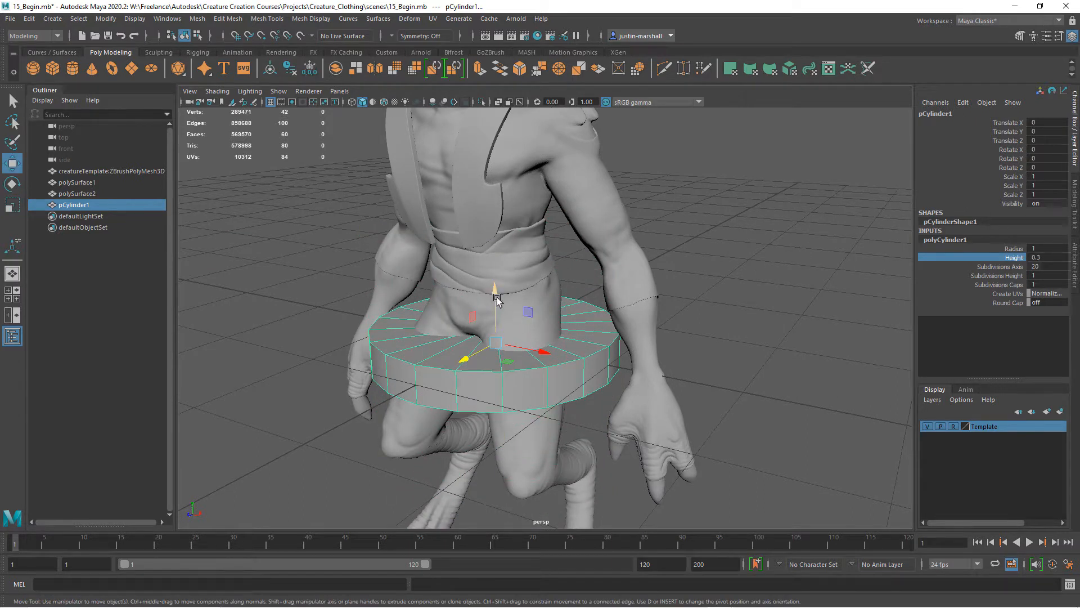
drag(496, 297, 488, 203)
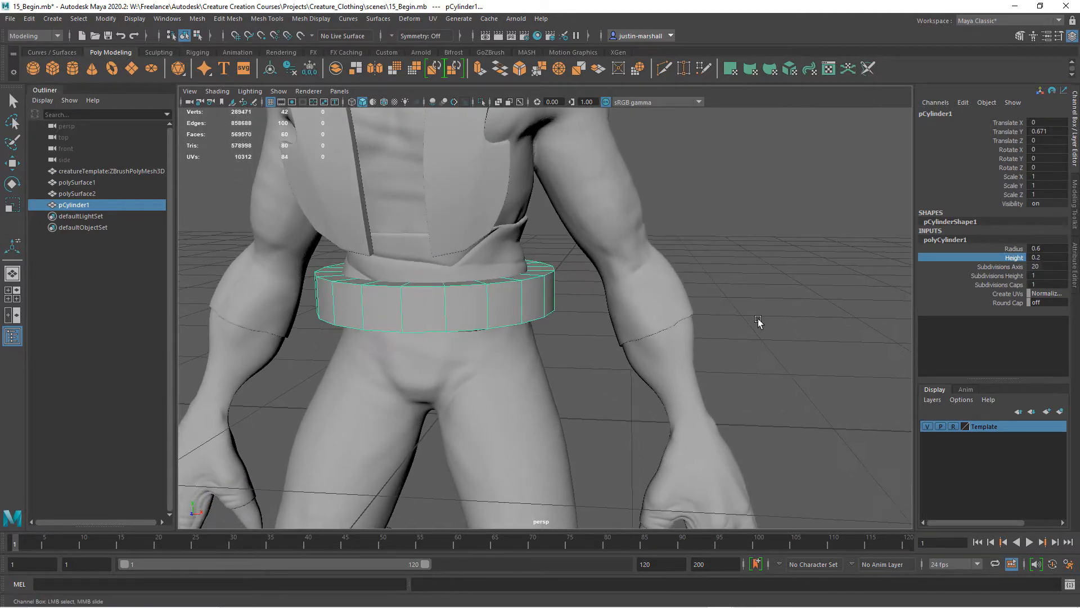
drag(758, 322, 780, 298)
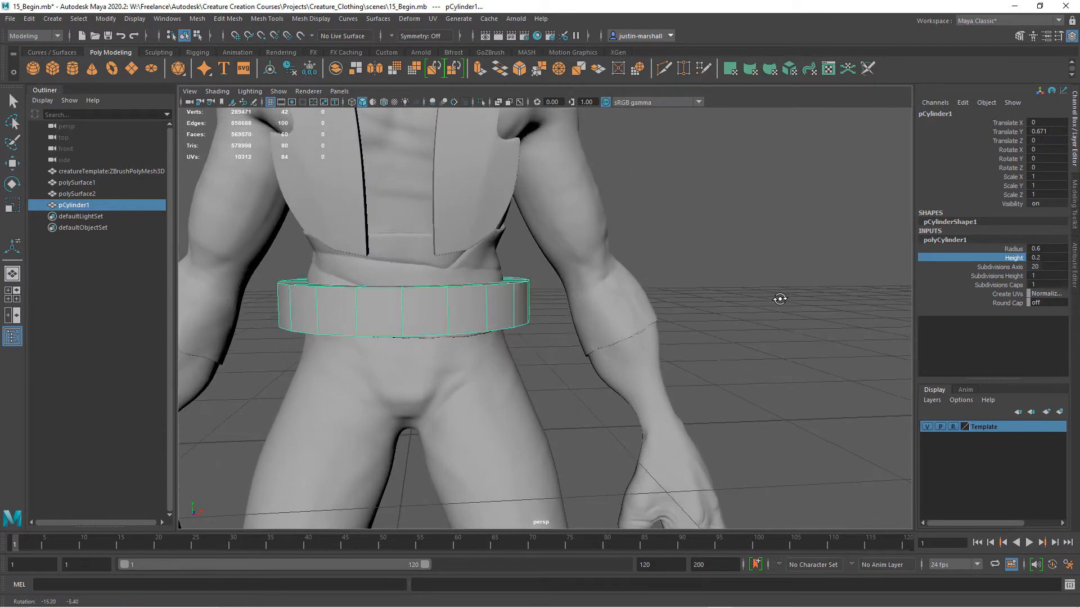
drag(781, 298, 831, 295)
text(0.5)
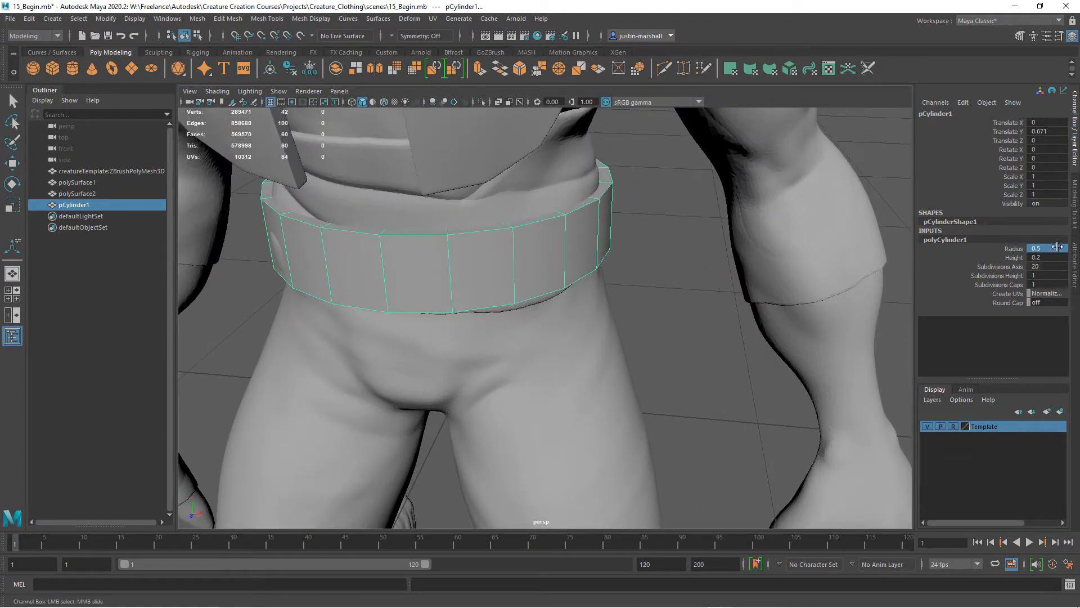
click(1034, 248)
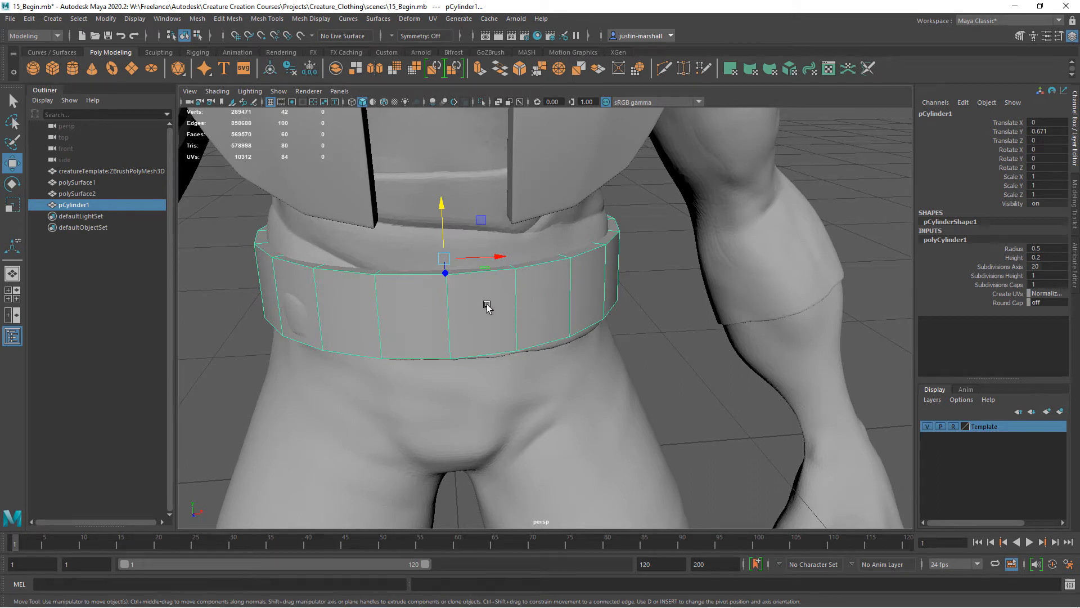
Delete the band's top and bottom caps and bevel its front vertical edge
click(275, 290)
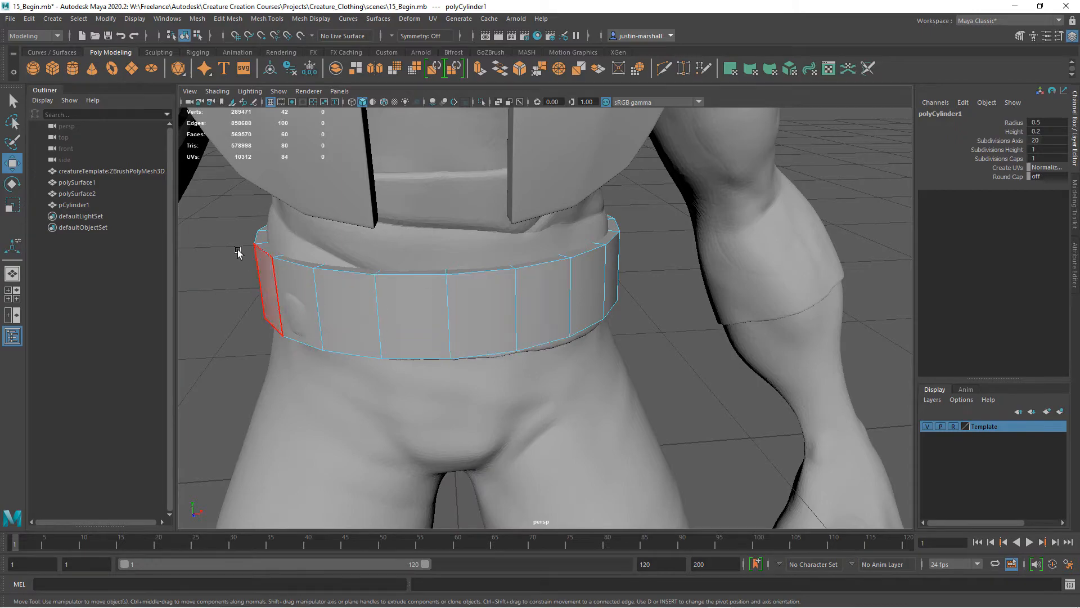
key(space)
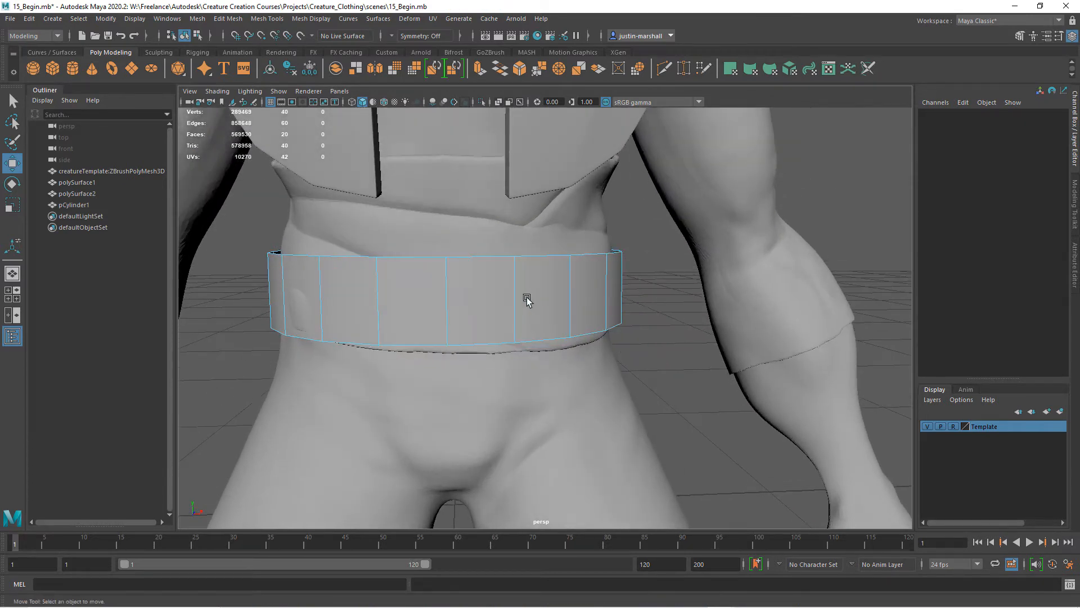
click(416, 299)
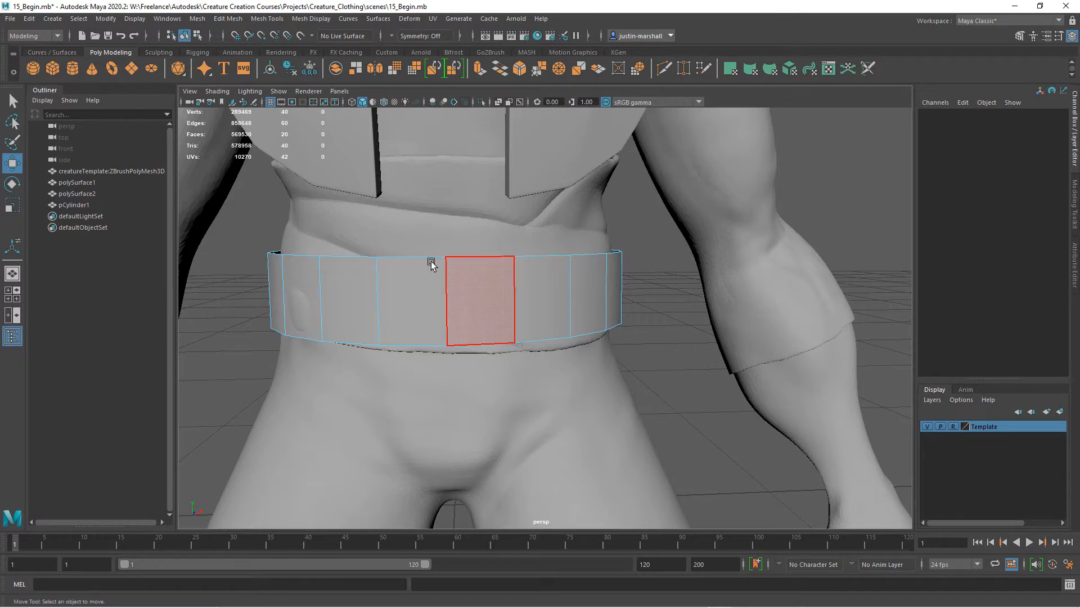
drag(430, 264, 516, 307)
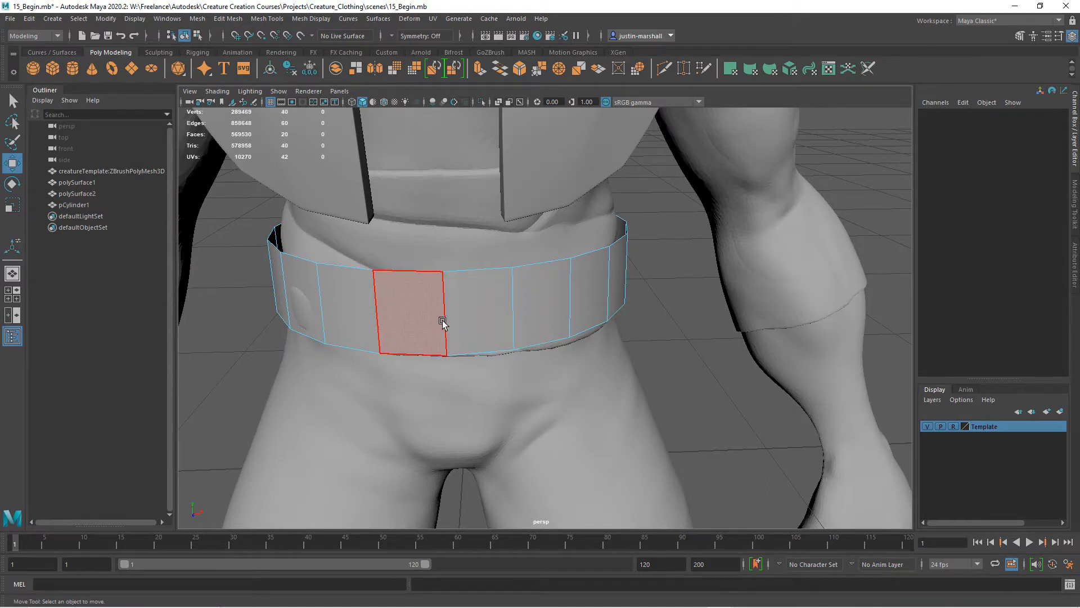
right_click(443, 323)
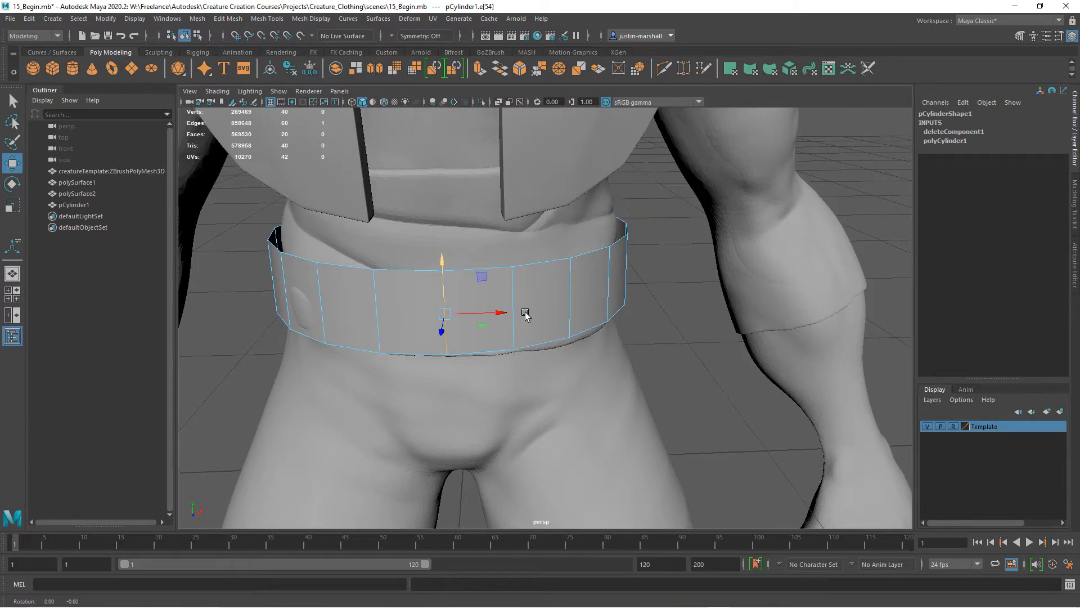
click(267, 19)
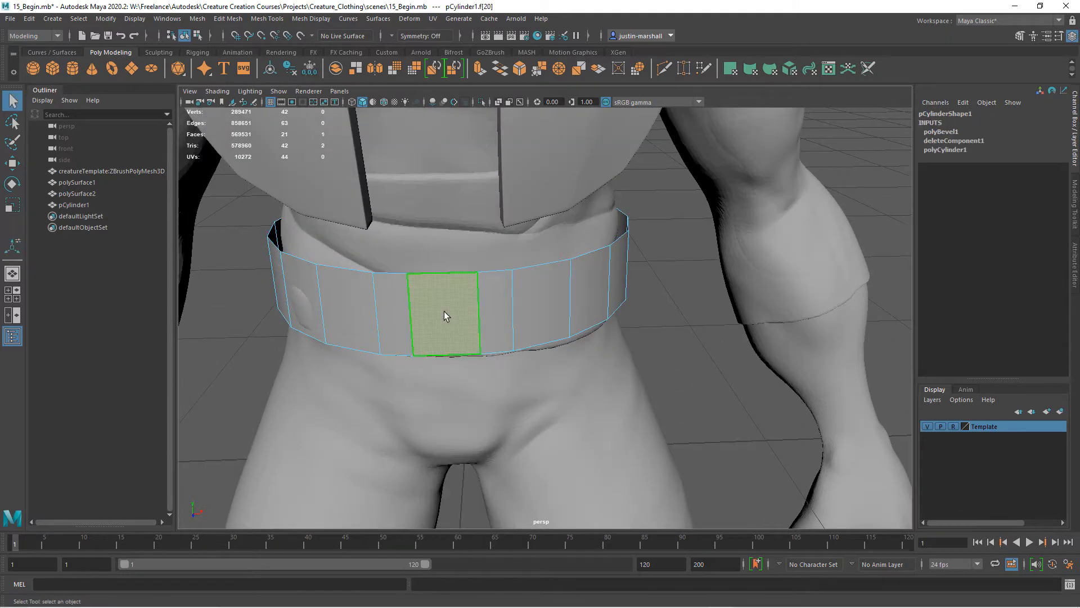
Delete the front face, tilt the band about 7 degrees on X, and duplicate it
click(541, 315)
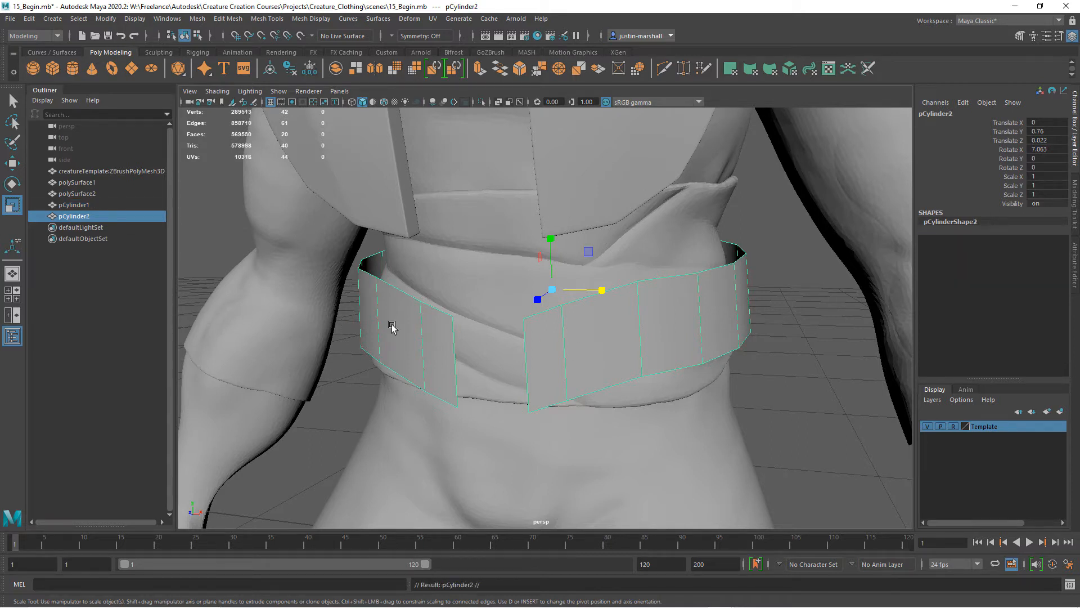
Extrude pCylinder2 with Thickness 0.04 and Divisions 1, then select pCylinder1
click(72, 204)
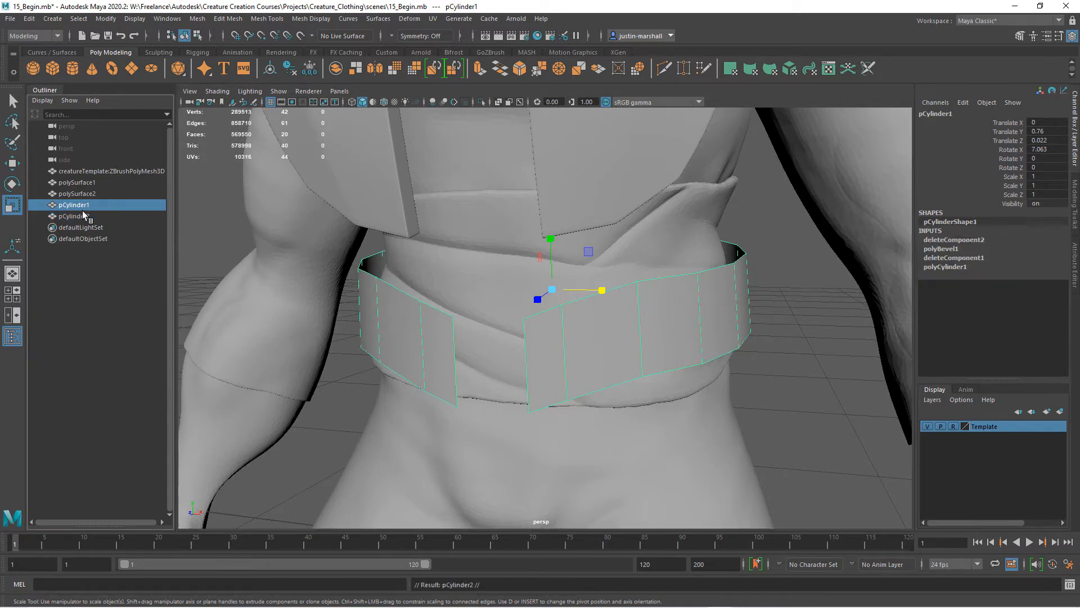
click(73, 215)
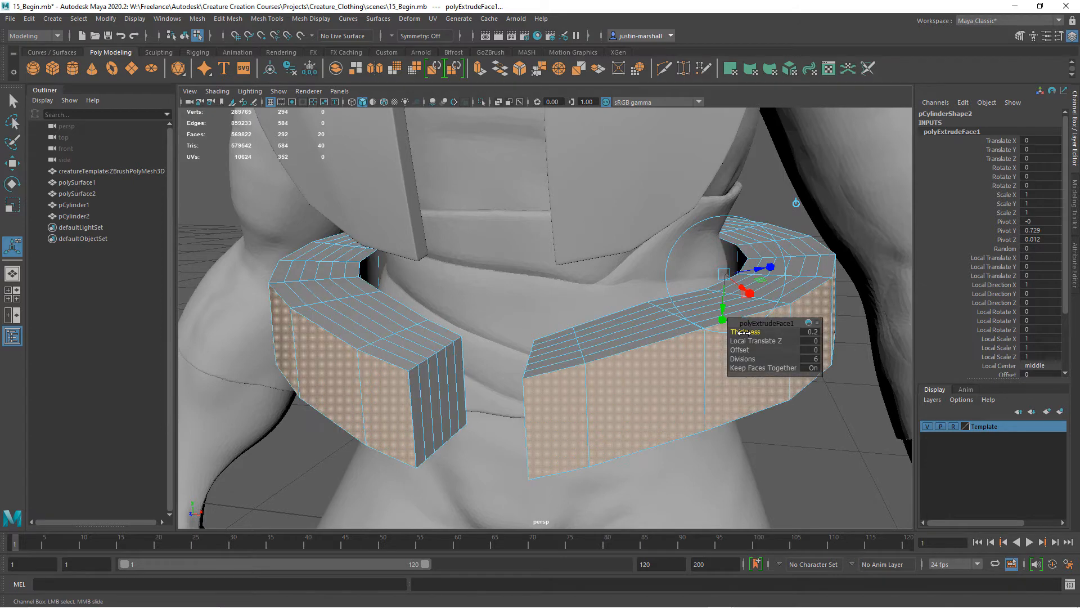
click(811, 332)
text(0.04)
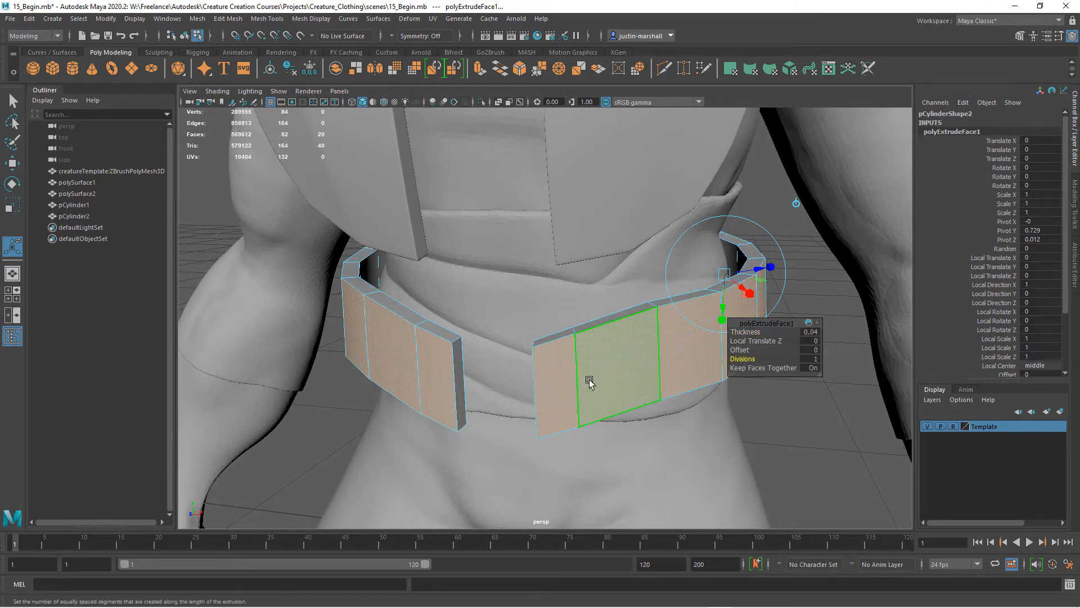
drag(586, 383, 558, 379)
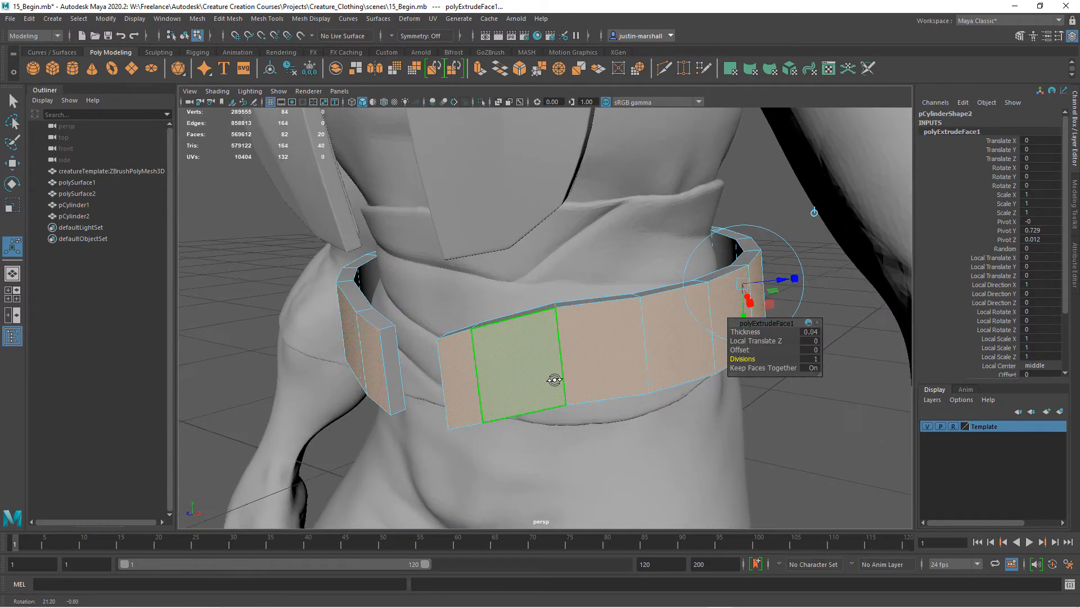
click(73, 216)
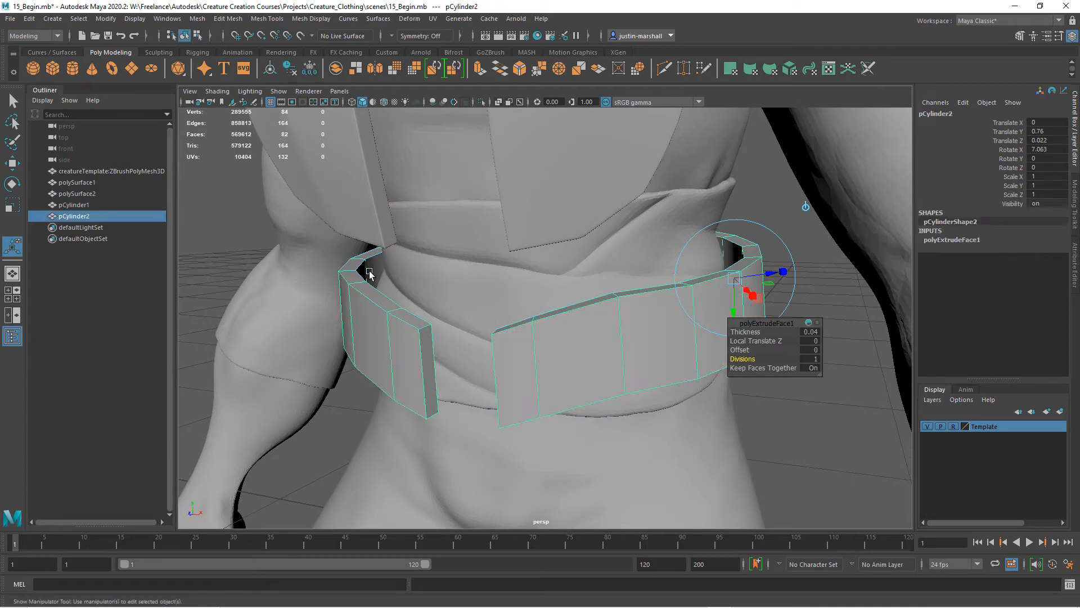
click(71, 205)
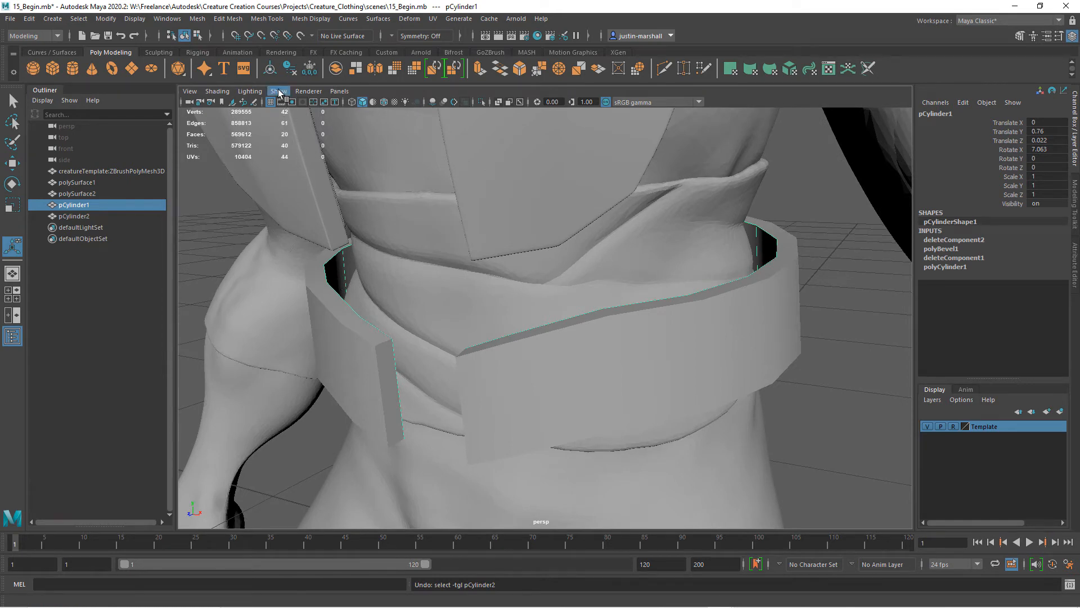
Isolate pCylinder1 in the viewport with Isolate Select > View Selected
click(279, 90)
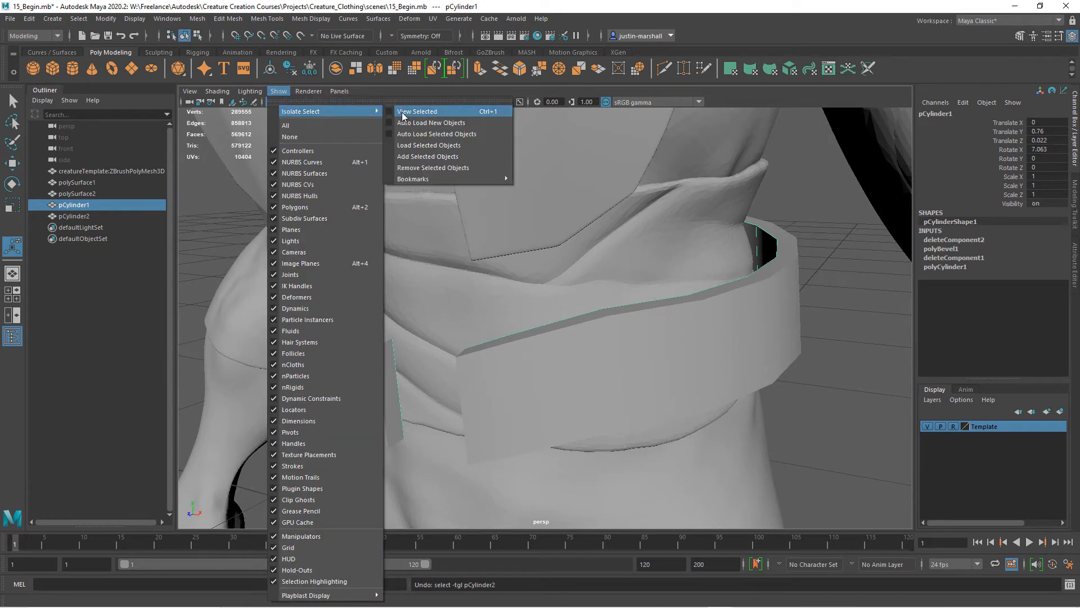
click(417, 112)
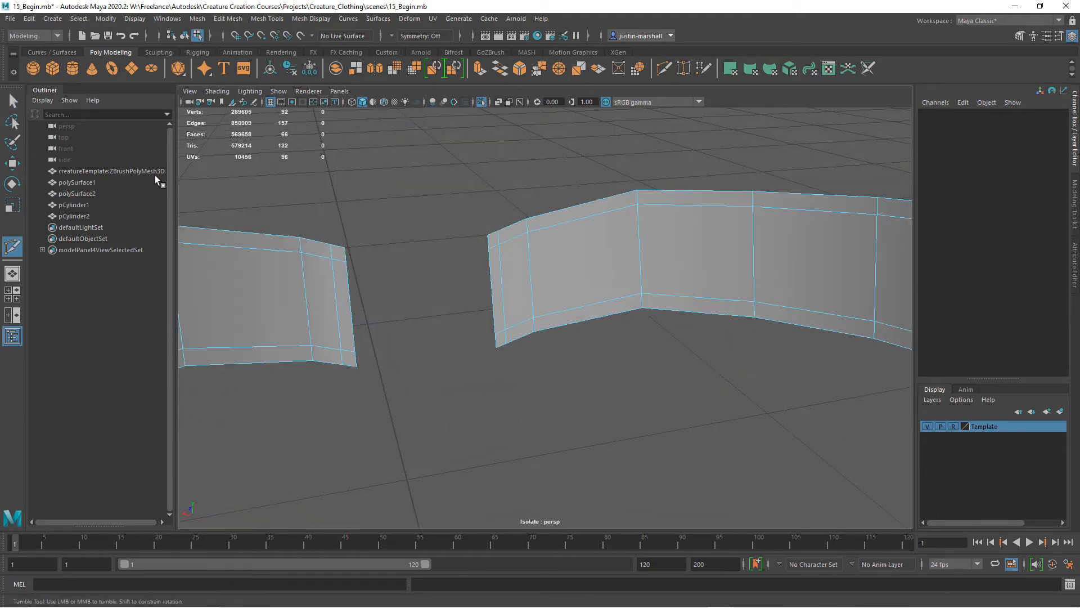
Extrude the first band with Thickness -0.03, Offset 0.01 and Divisions 1
click(337, 249)
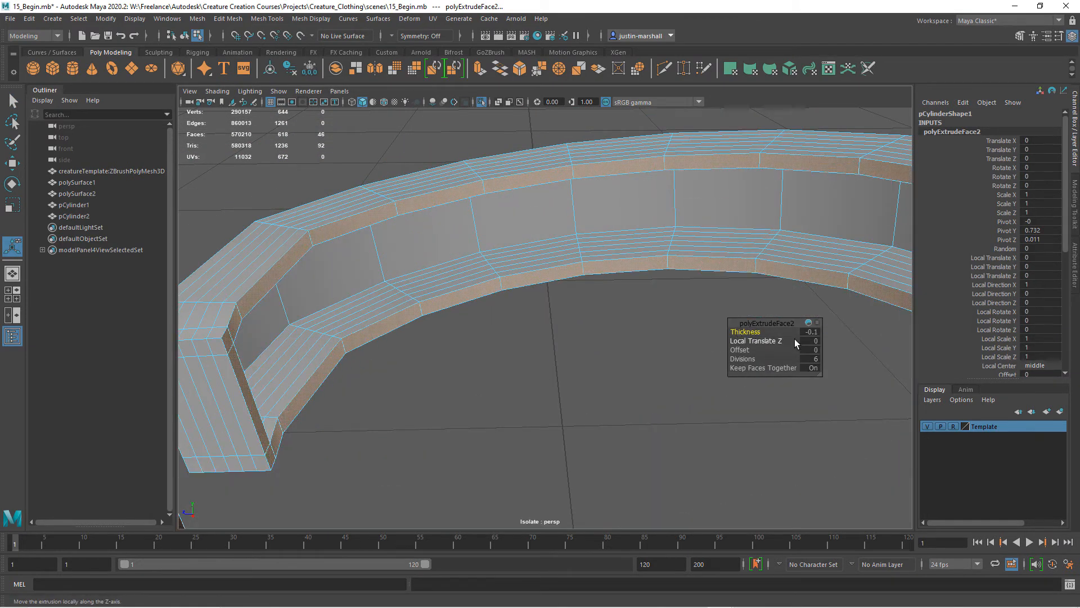
click(811, 332)
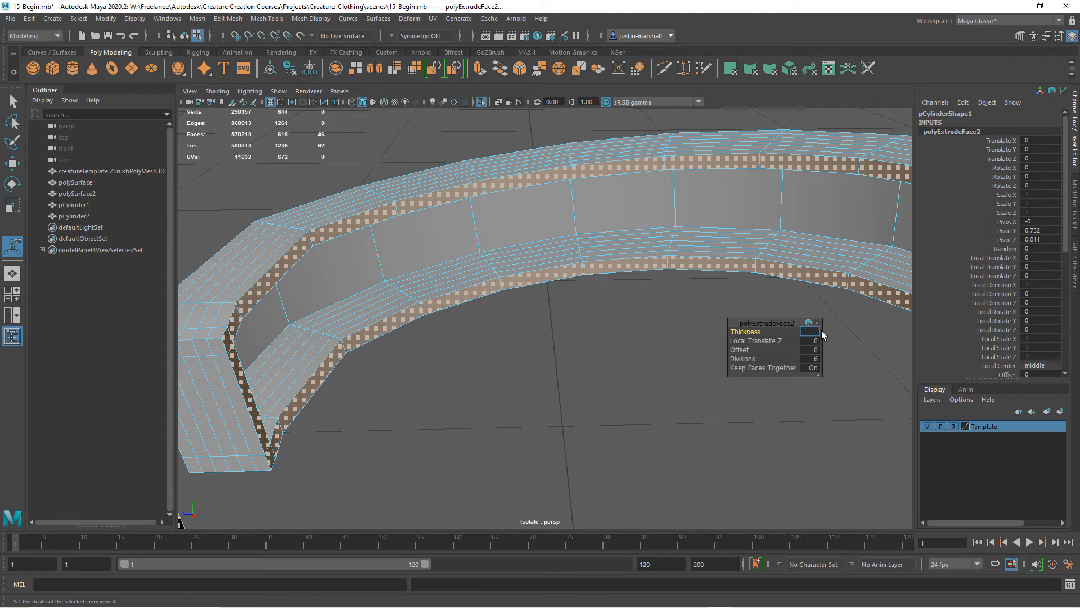
drag(823, 334, 556, 352)
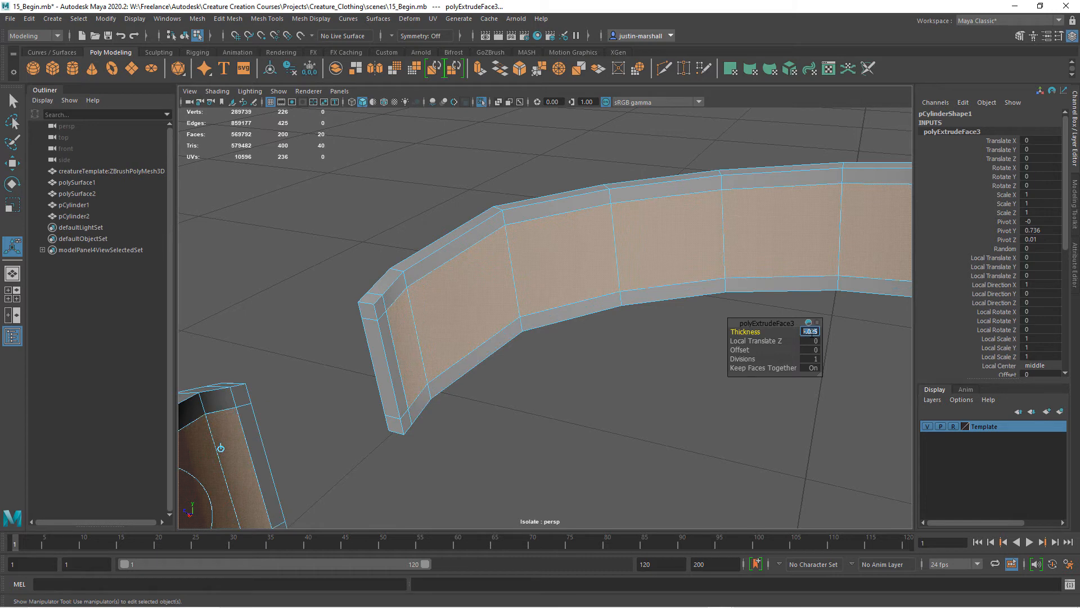
click(810, 332)
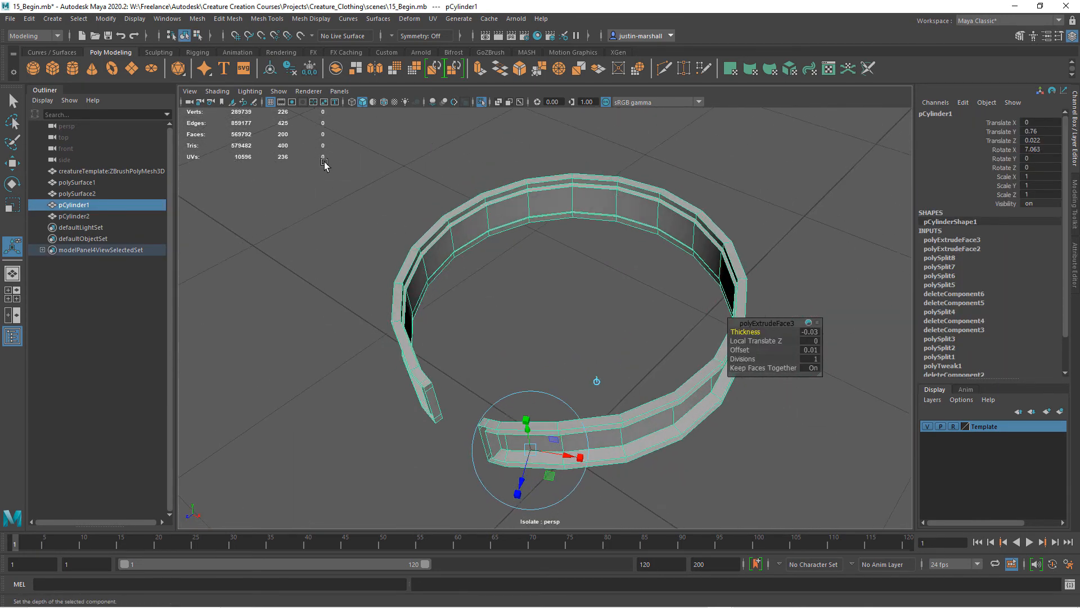
mouse_move(362, 254)
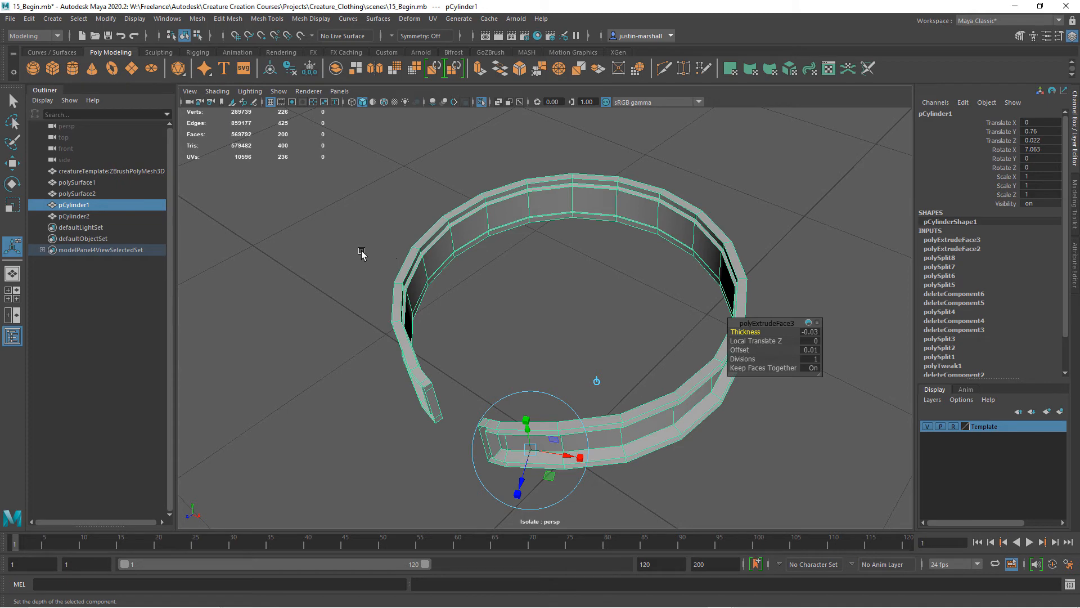
Show the full scene again and cut support edges near the belt ends
click(279, 90)
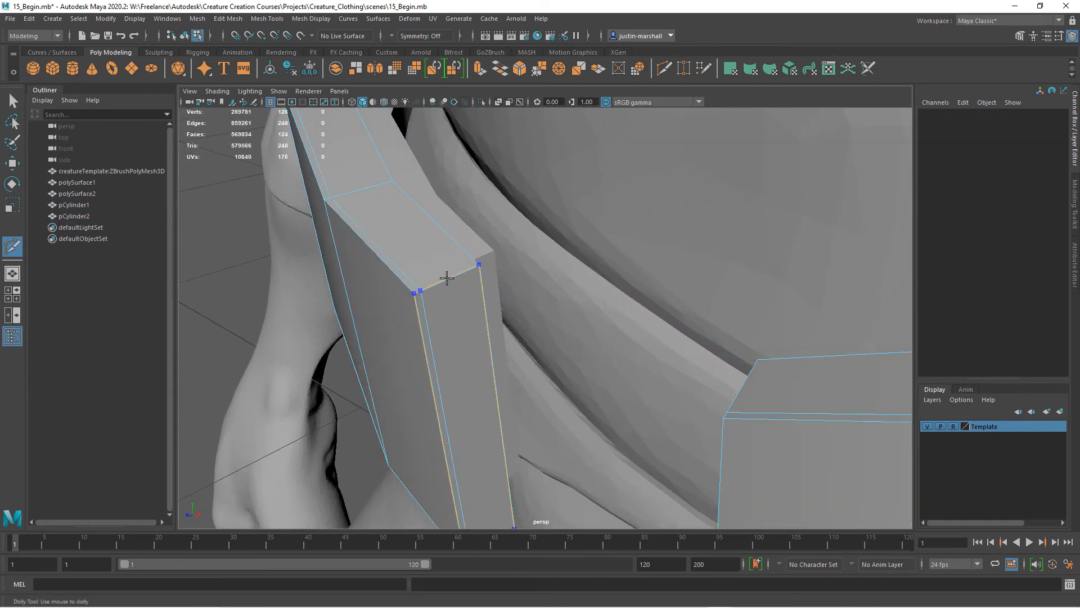
drag(448, 279, 423, 366)
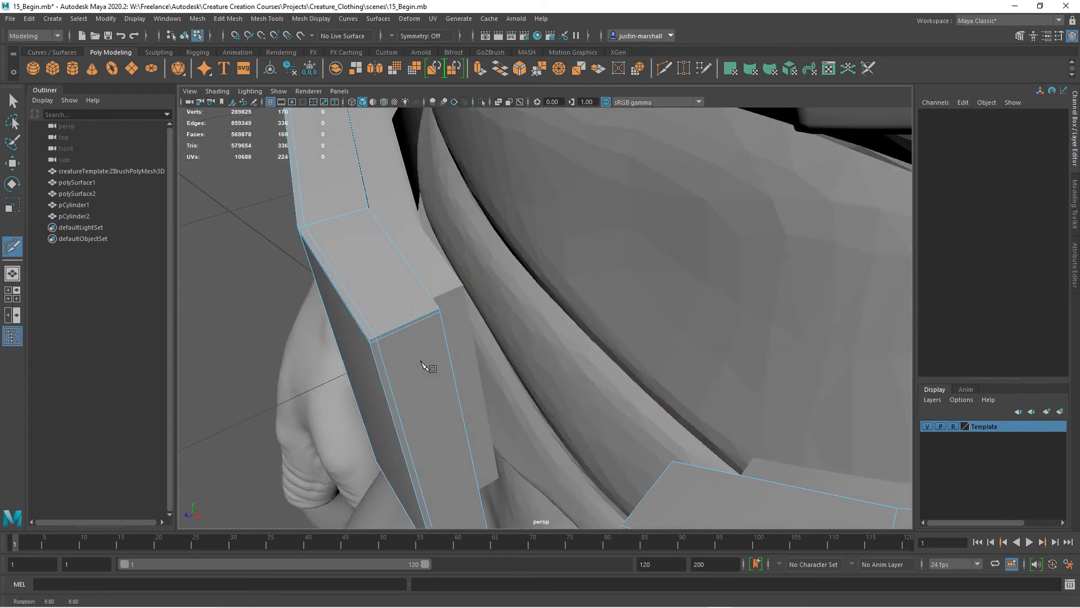
drag(424, 365, 493, 396)
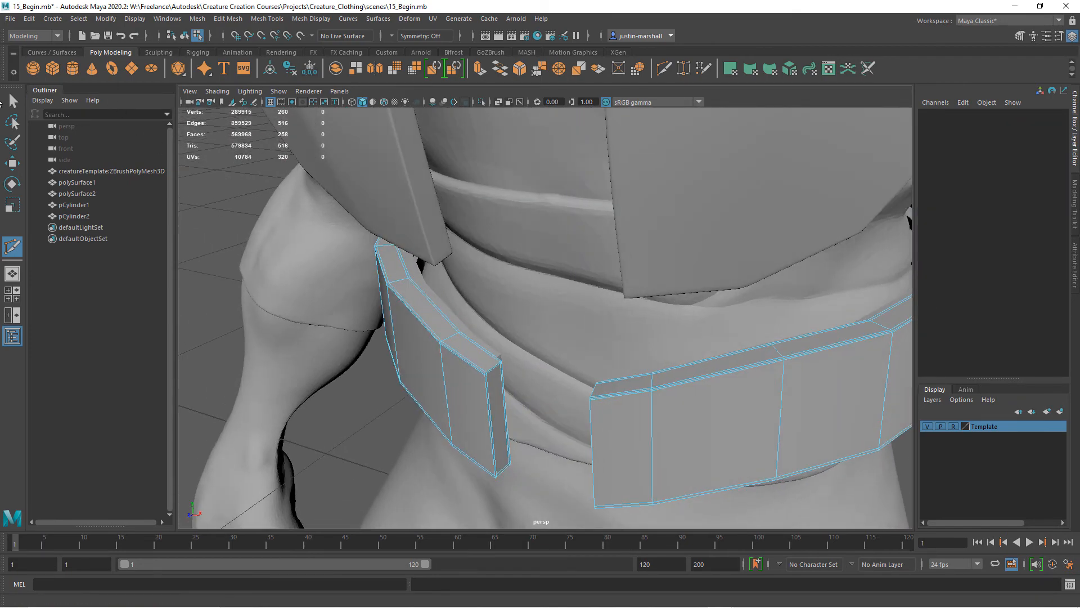
click(448, 379)
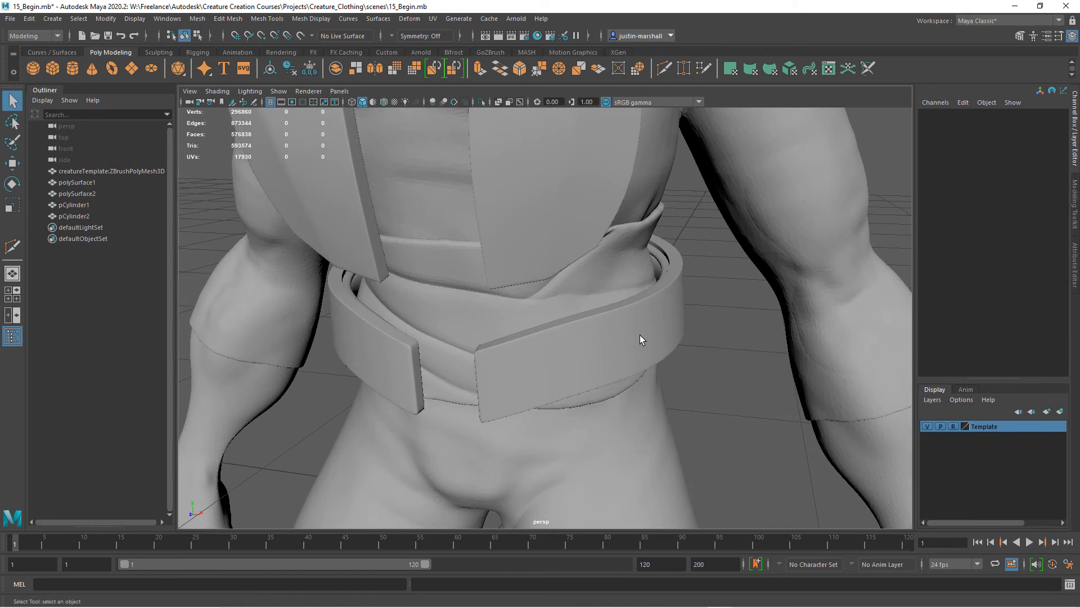
mouse_move(618, 333)
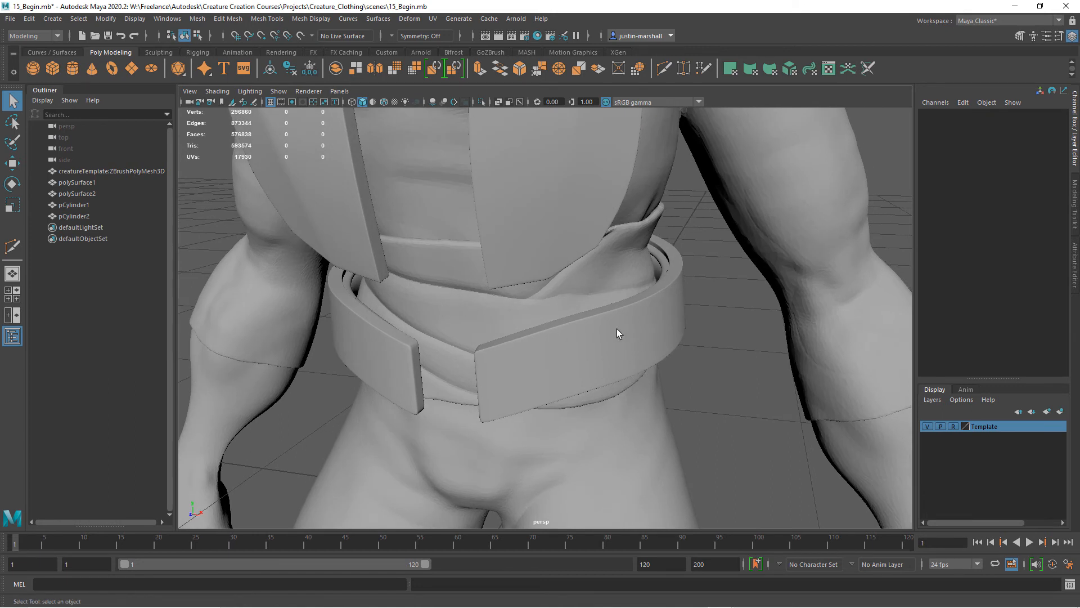
mouse_move(590, 344)
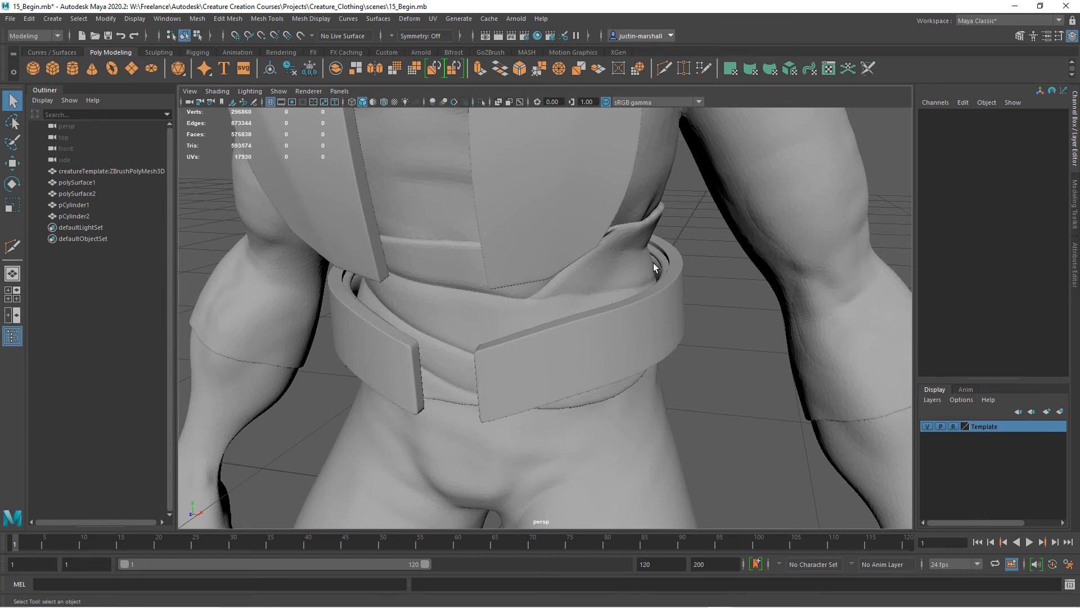
mouse_move(629, 324)
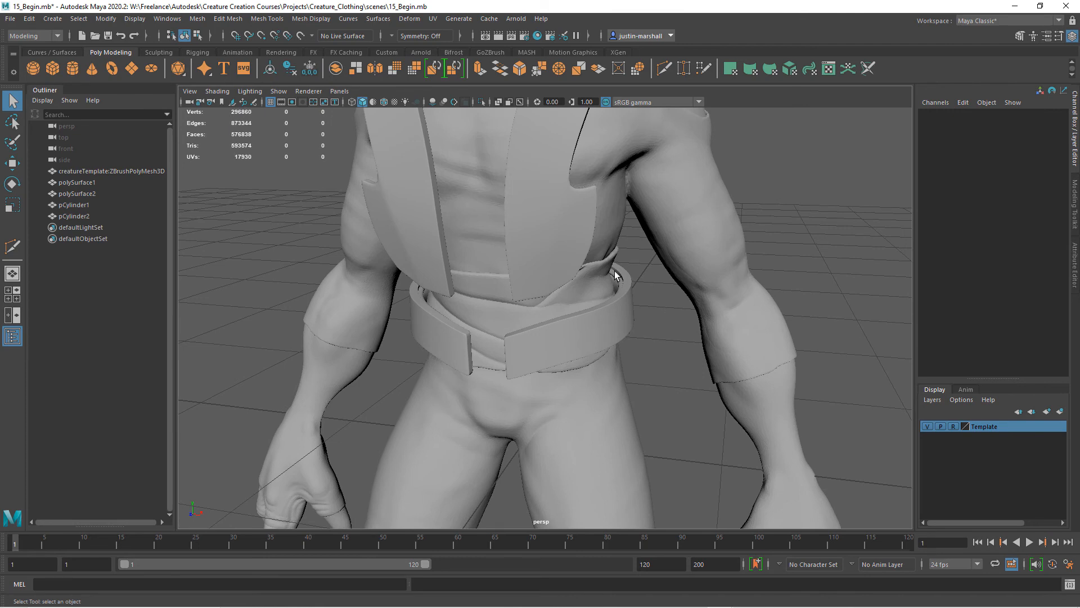
drag(613, 276, 562, 372)
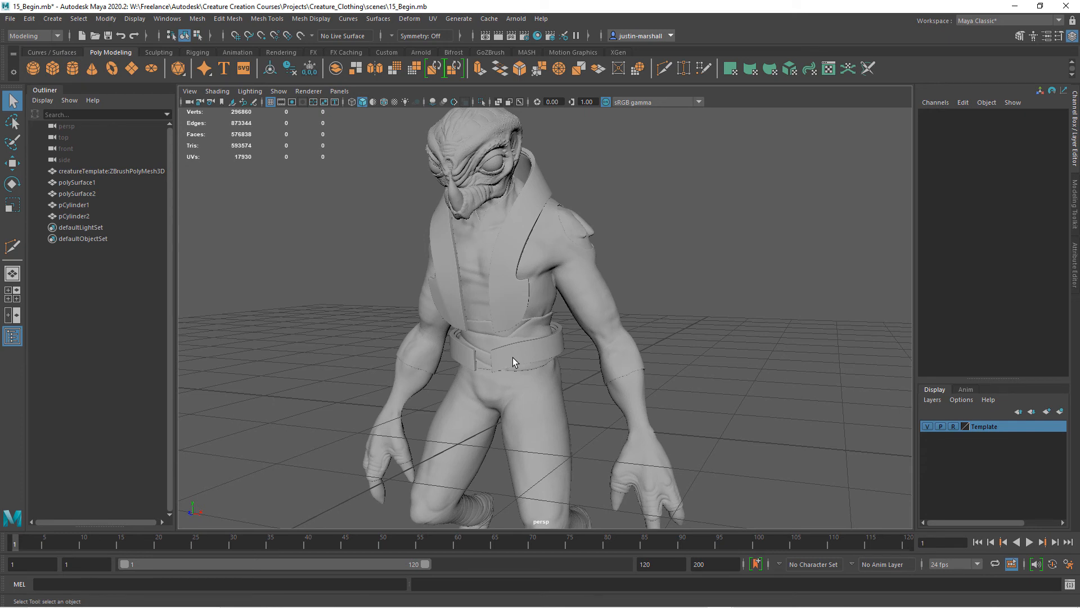
mouse_move(480, 368)
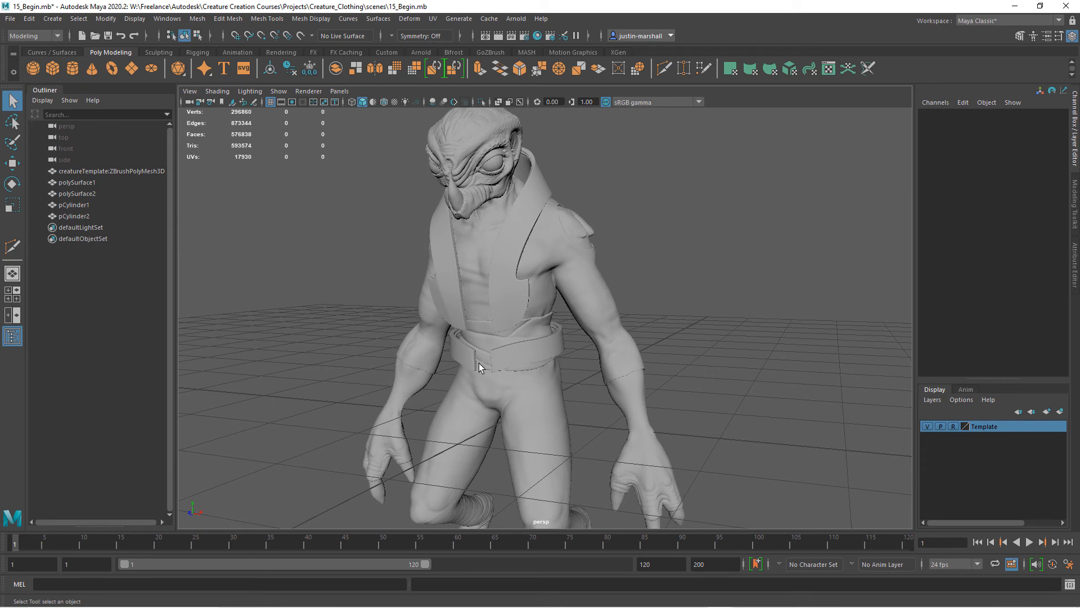
mouse_move(486, 384)
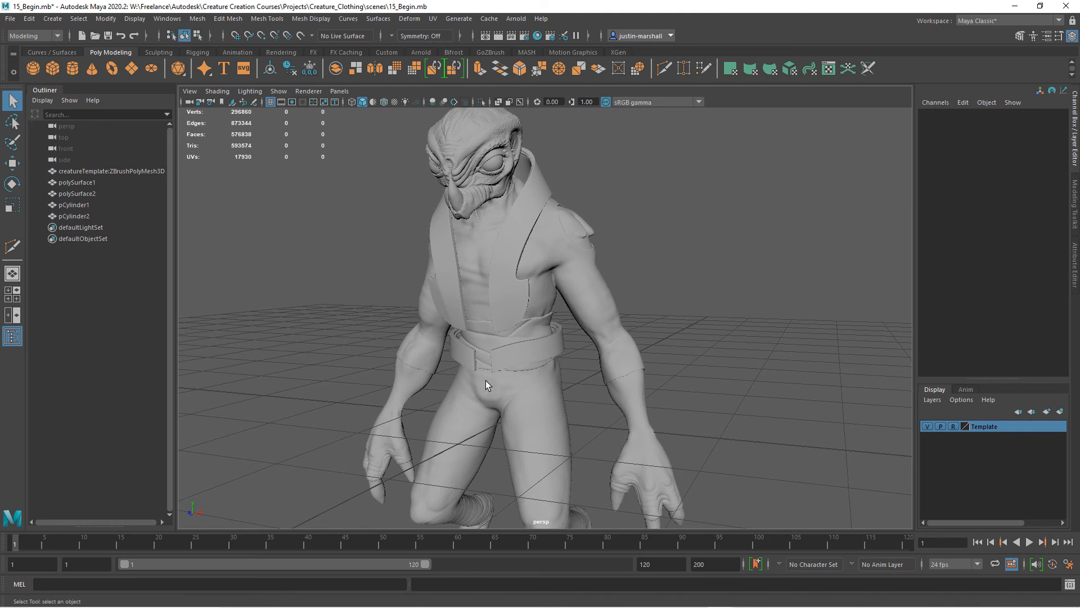
mouse_move(506, 368)
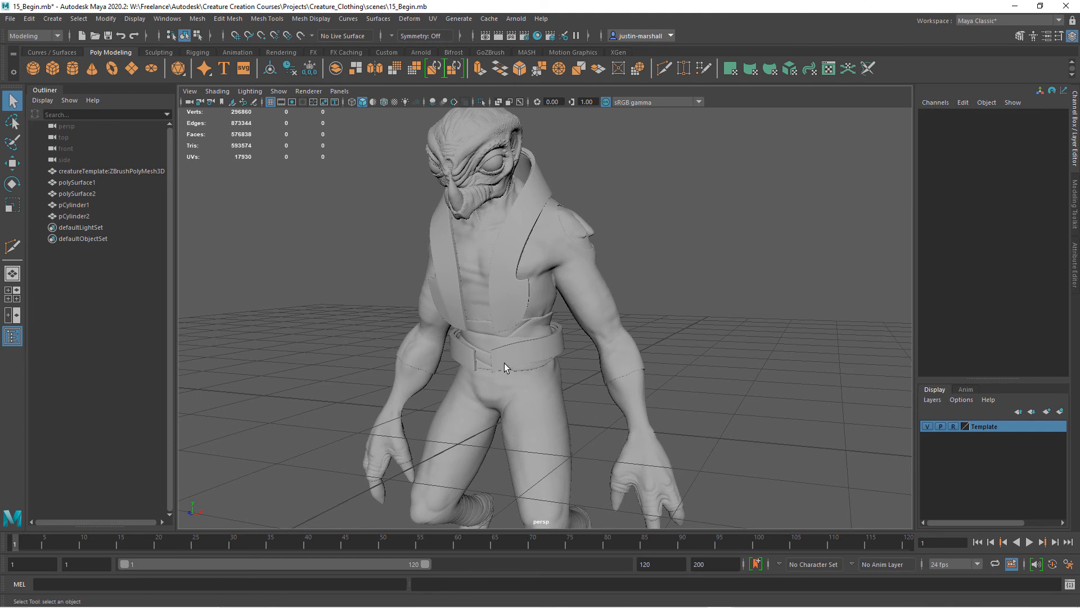
mouse_move(537, 402)
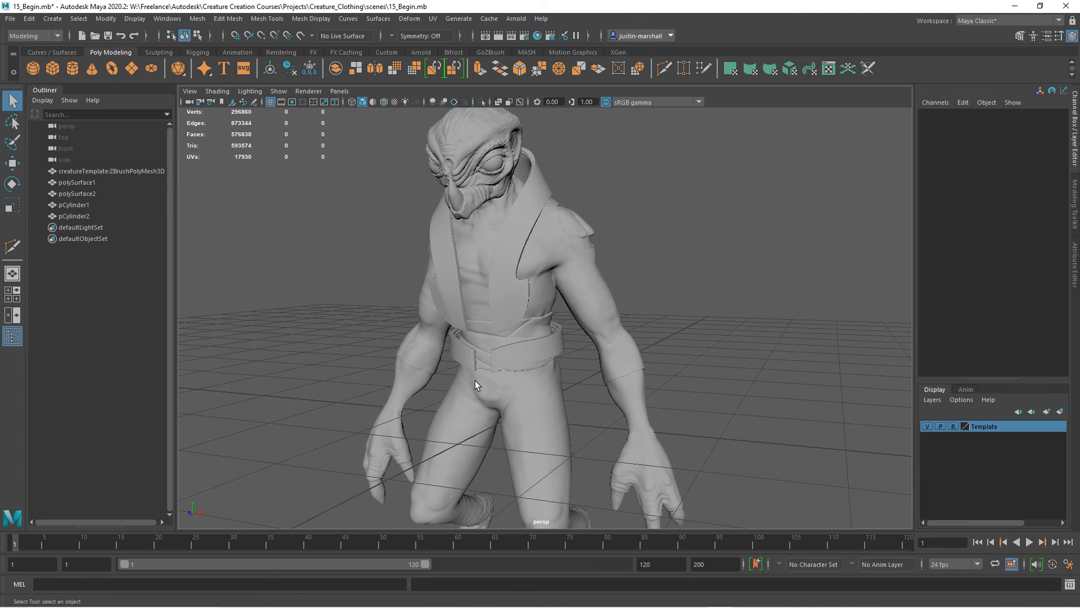
mouse_move(475, 386)
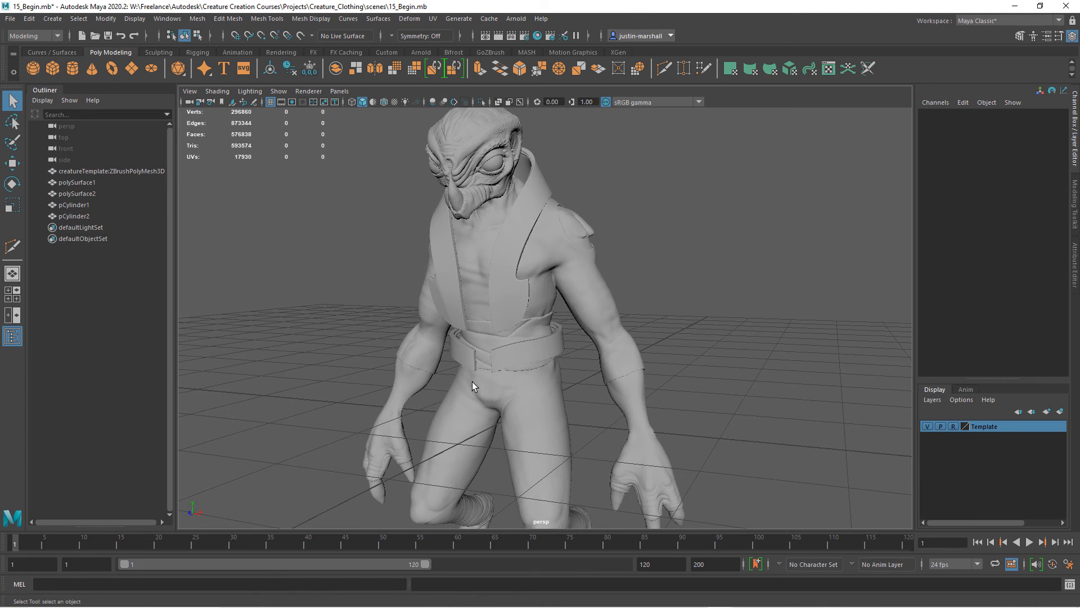
mouse_move(434, 320)
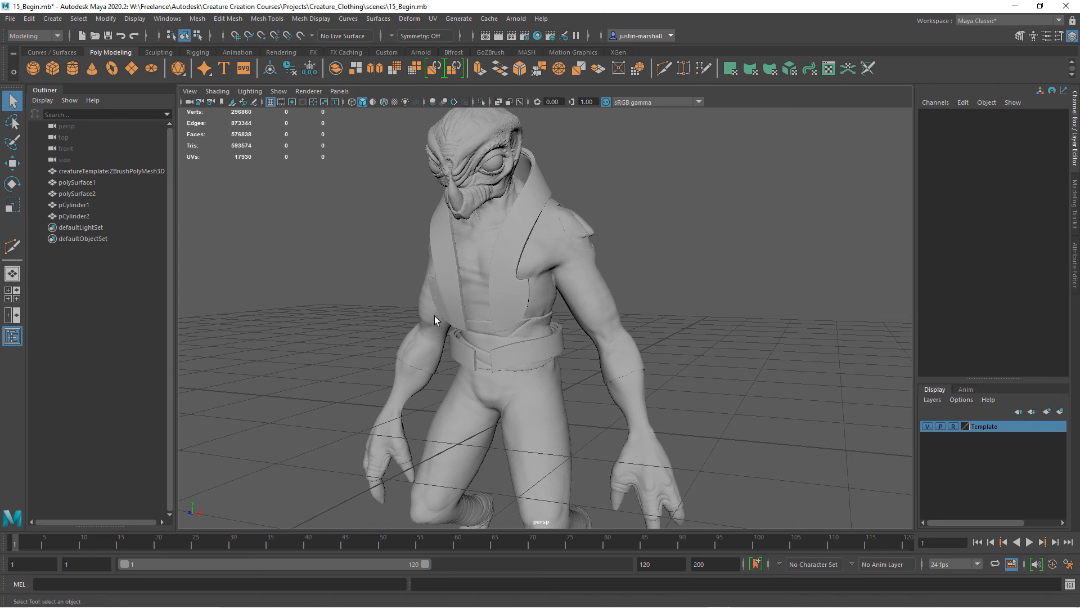
mouse_move(484, 295)
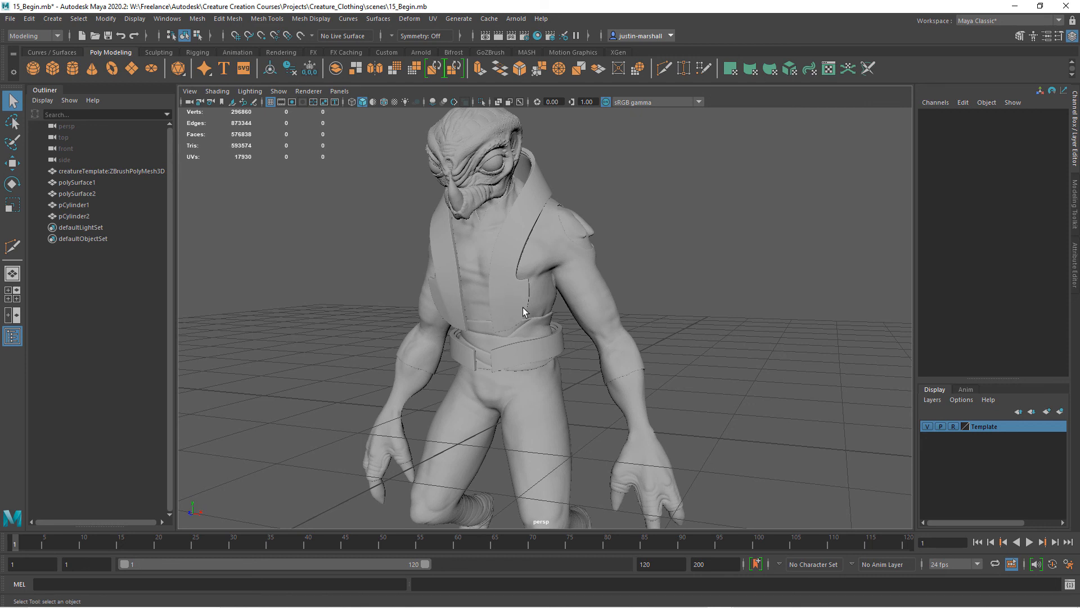
mouse_move(508, 310)
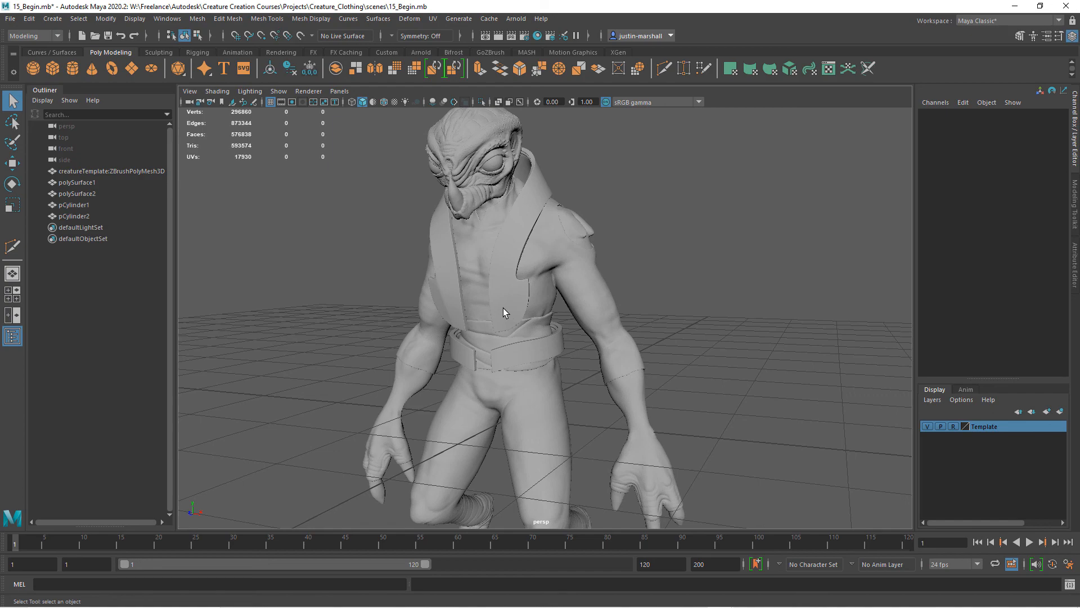
mouse_move(486, 325)
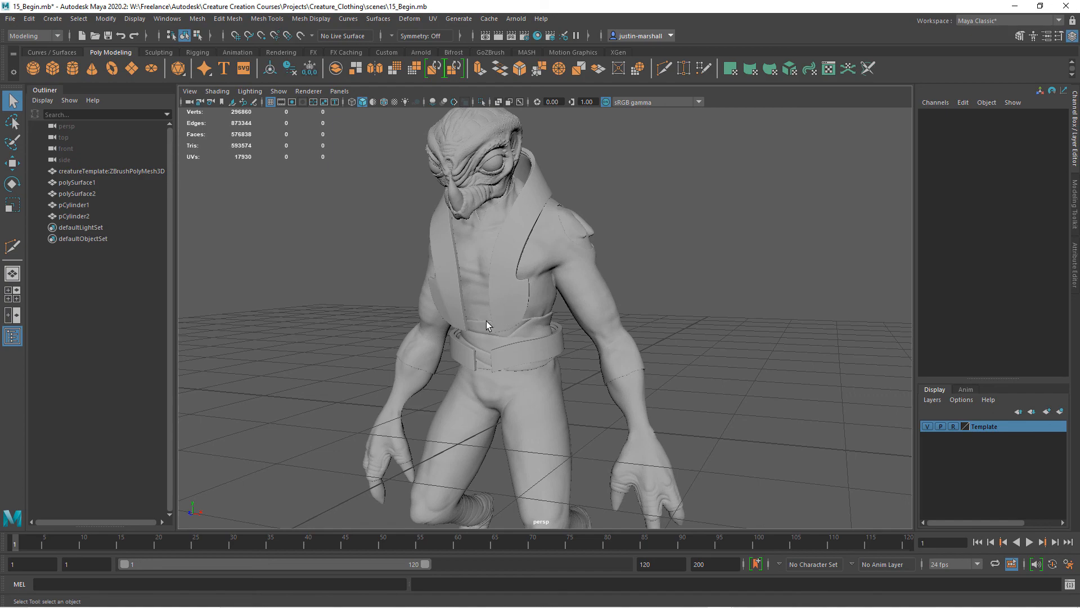